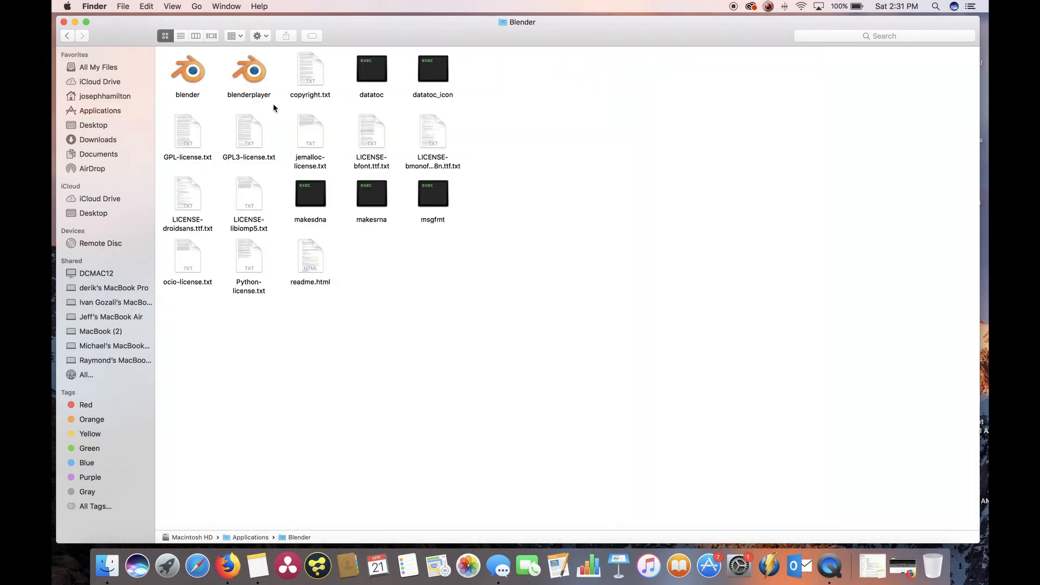
Step: Launch the Blender app from its folder in Finder
double_click(187, 70)
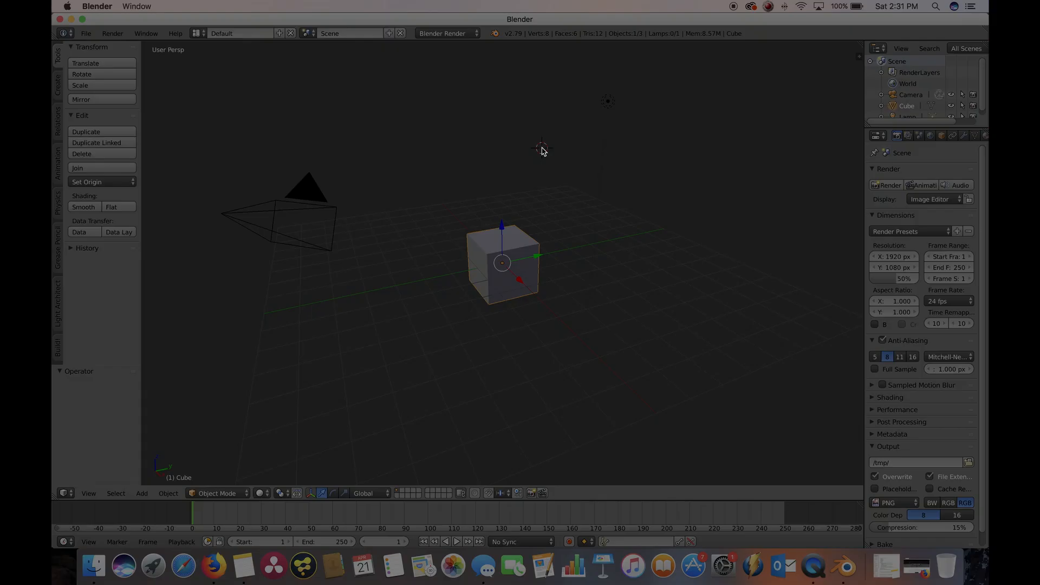
mouse_move(606, 105)
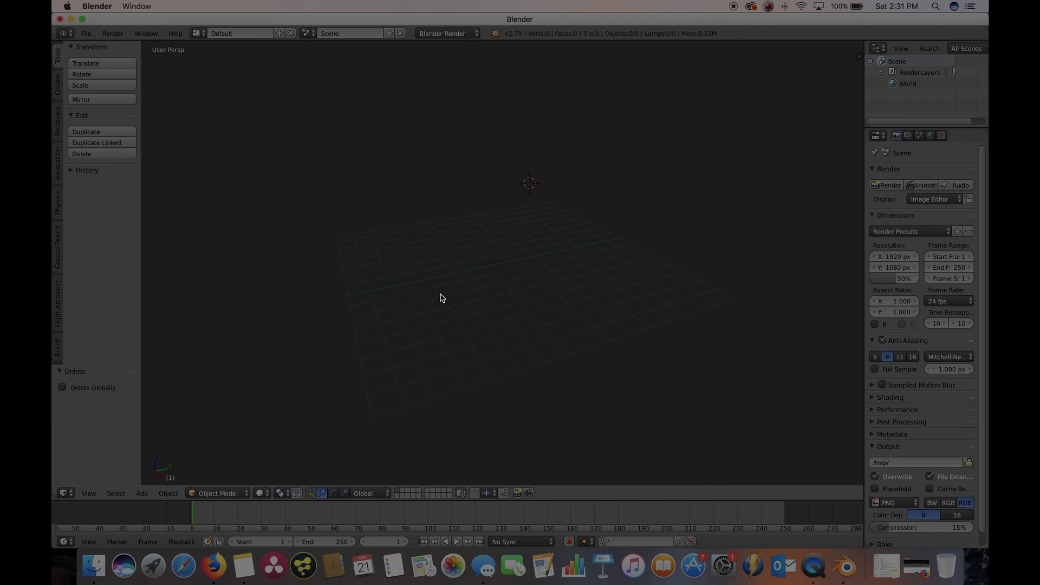
mouse_move(411, 189)
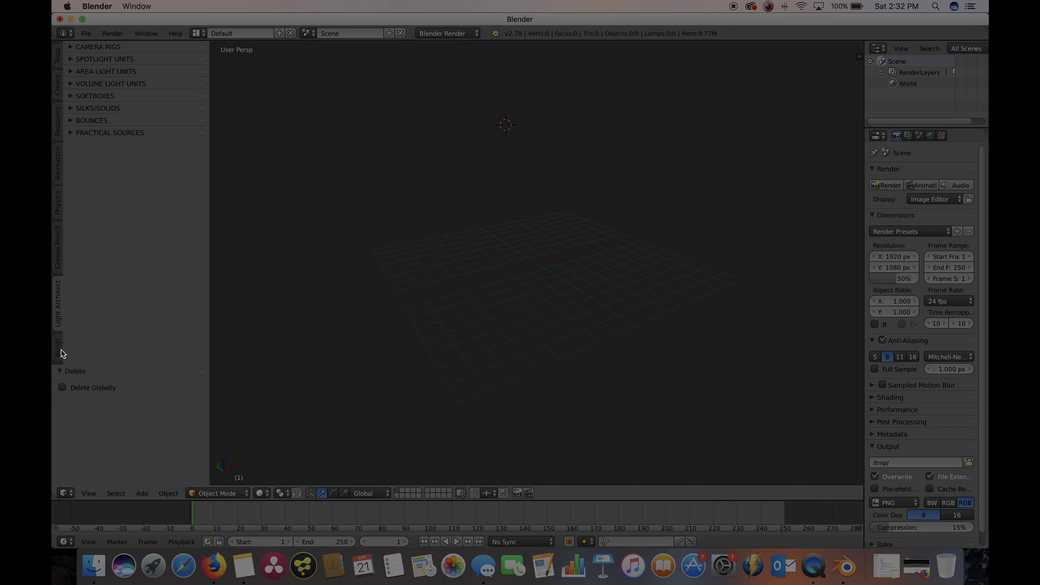
mouse_move(62, 343)
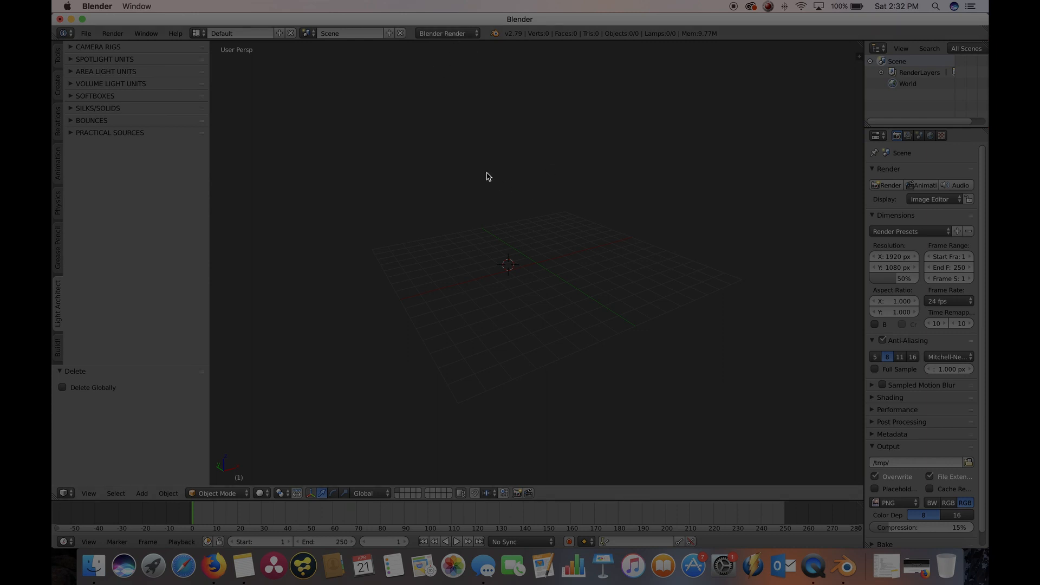
Step: Choose Cycles Render from the header's render engine dropdown
left_click(443, 34)
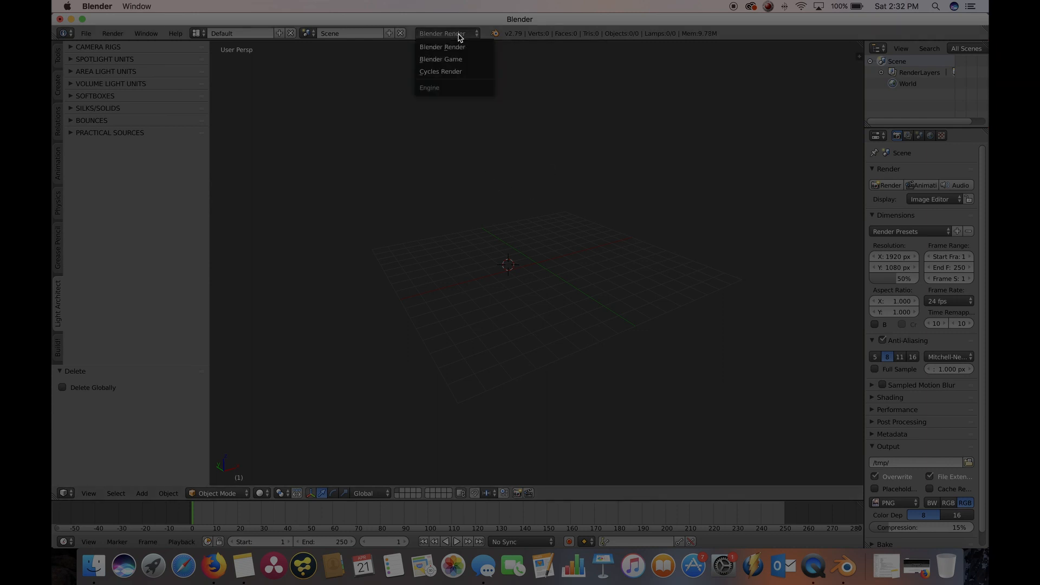
left_click(440, 71)
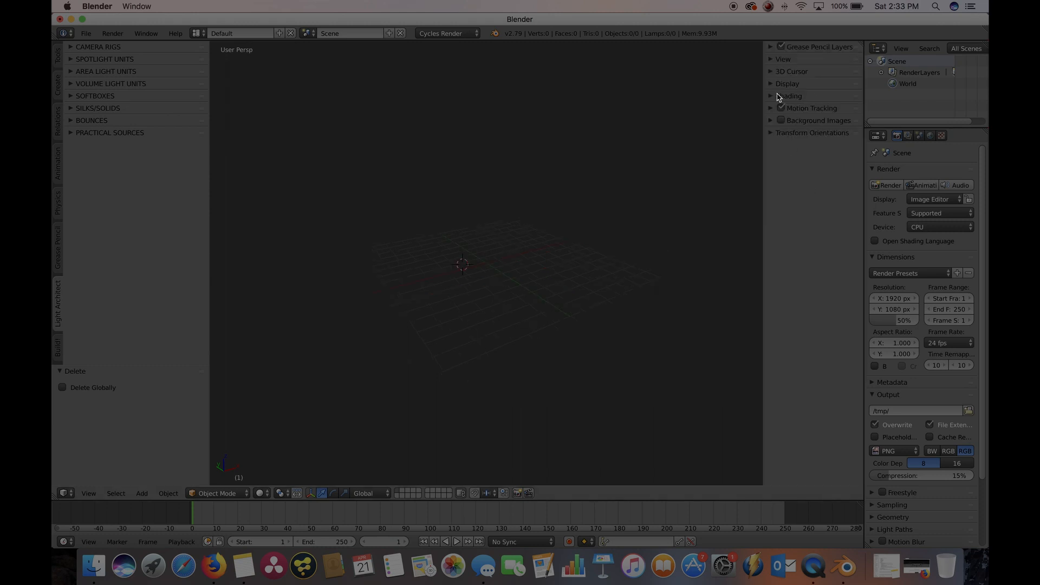
Step: Expand the Display panel in the properties sidebar to set Grid Floor Lines to 400
left_click(771, 83)
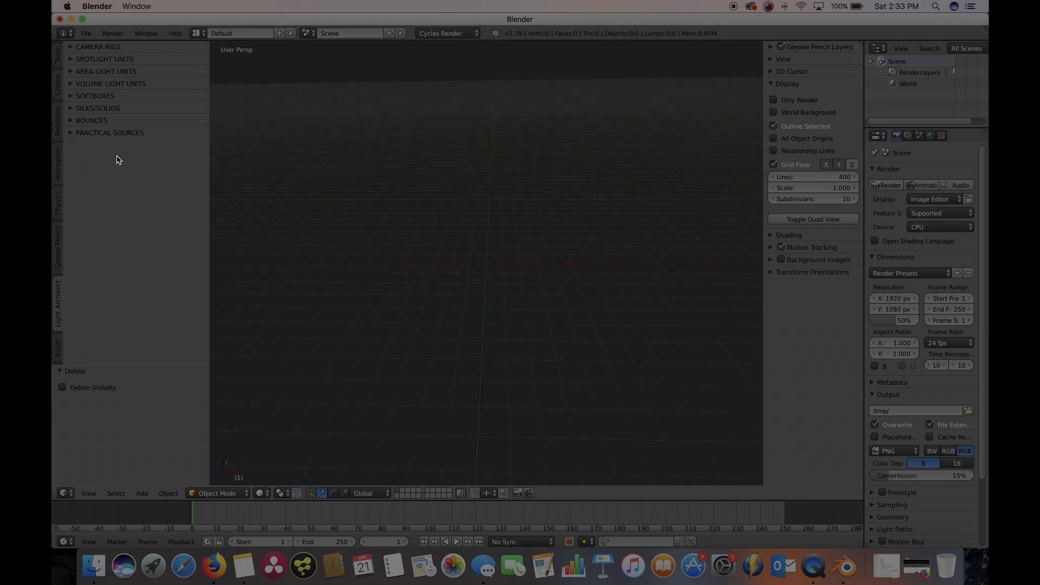
mouse_move(483, 263)
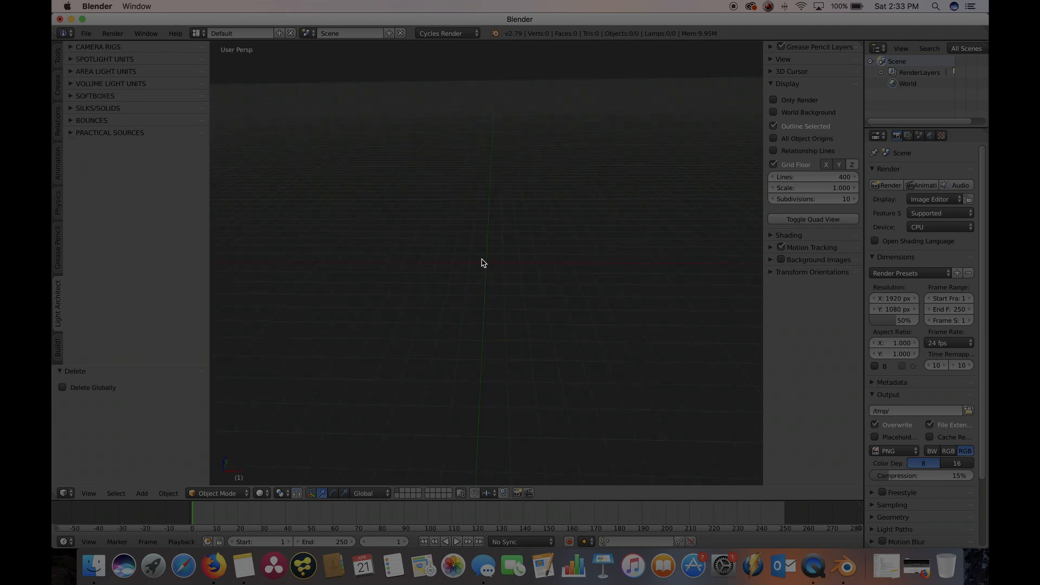
mouse_move(488, 267)
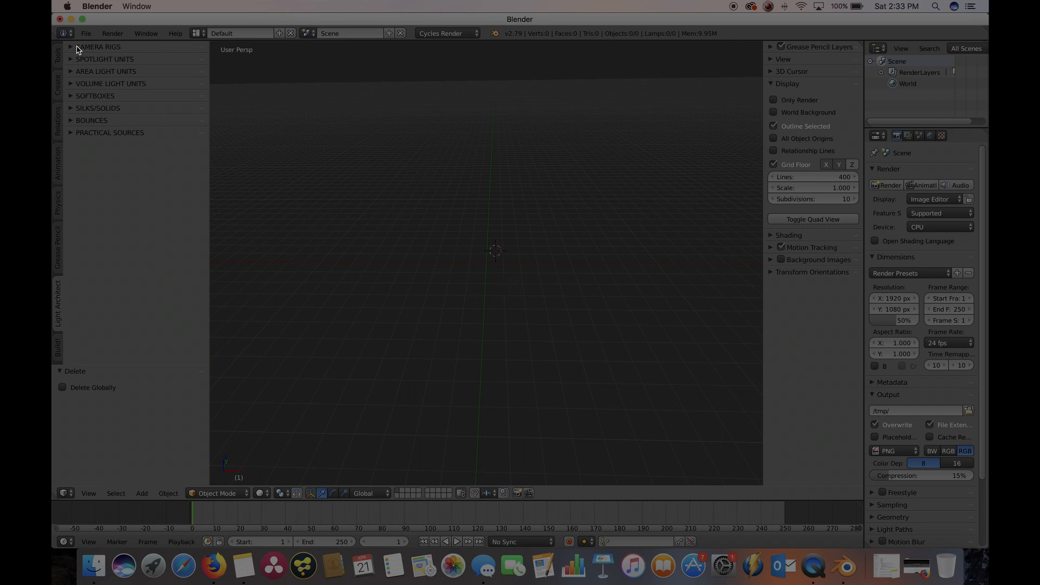
Step: Add a Red Epic Jimmy 6 camera rig from Camera Rigs, then delete it
left_click(97, 47)
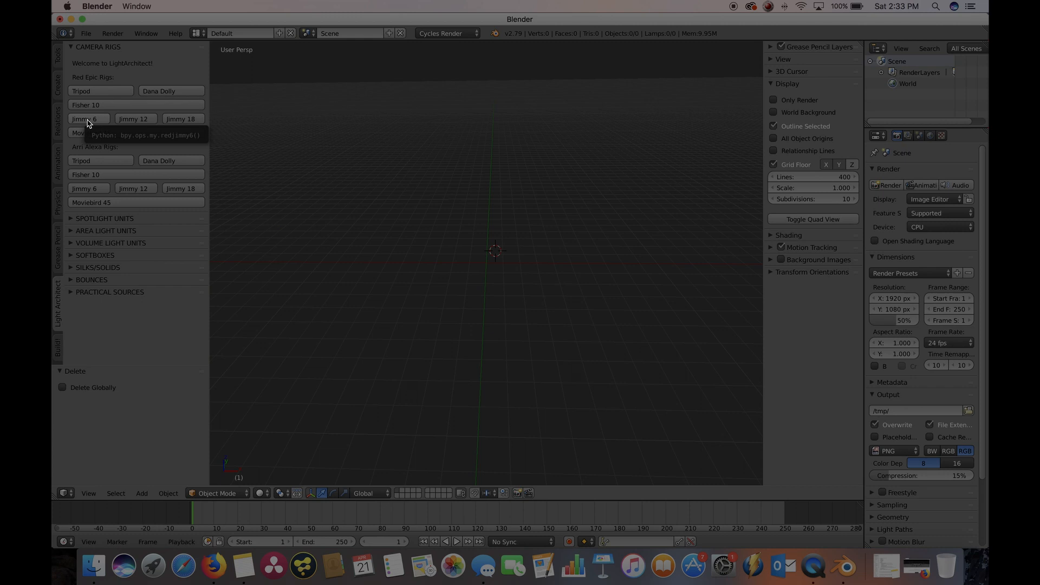
left_click(88, 118)
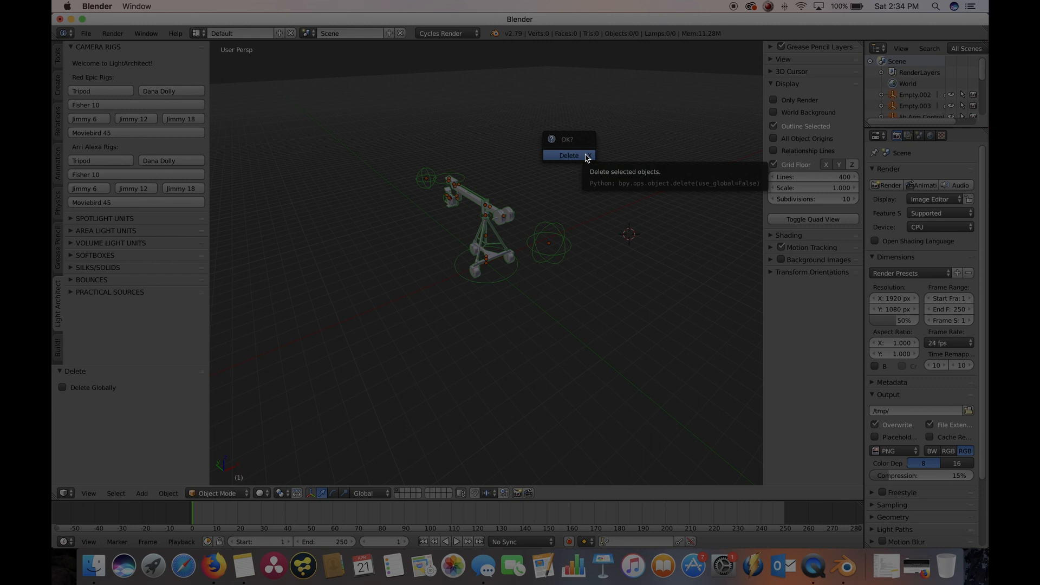
left_click(568, 155)
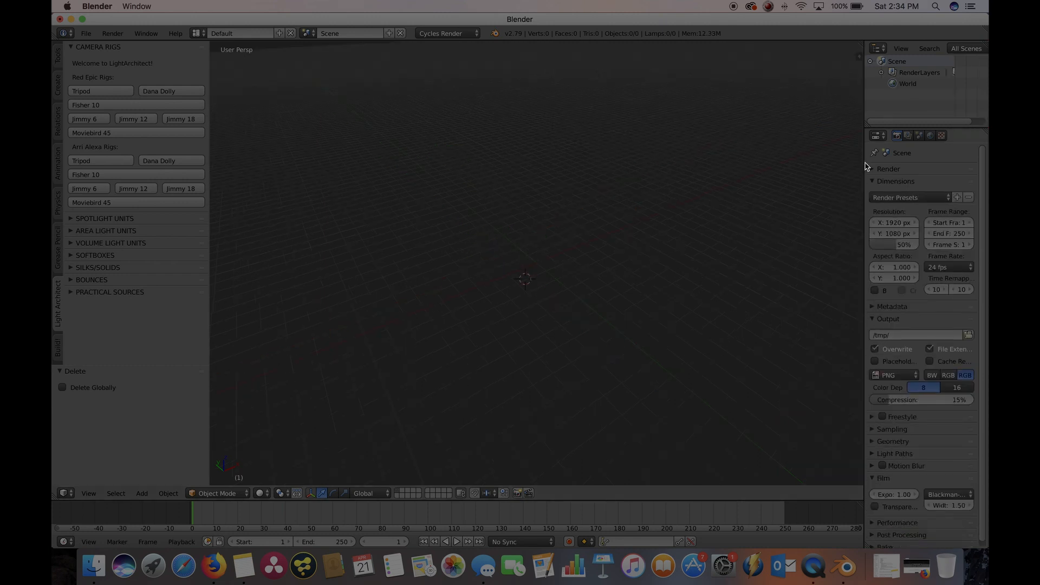
Step: Collapse Dimensions and show the Scene properties tab
left_click(896, 181)
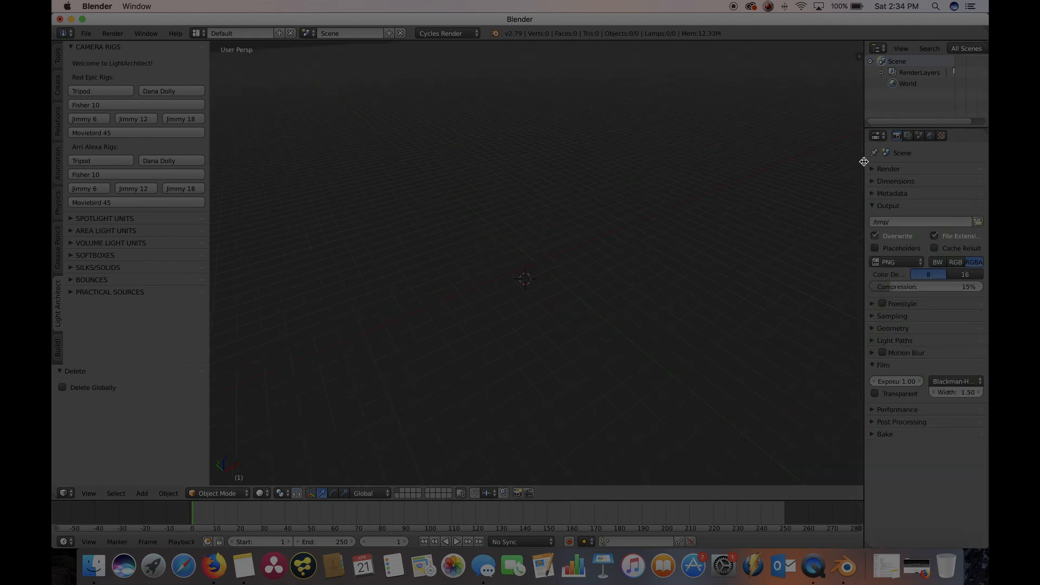
mouse_move(880, 136)
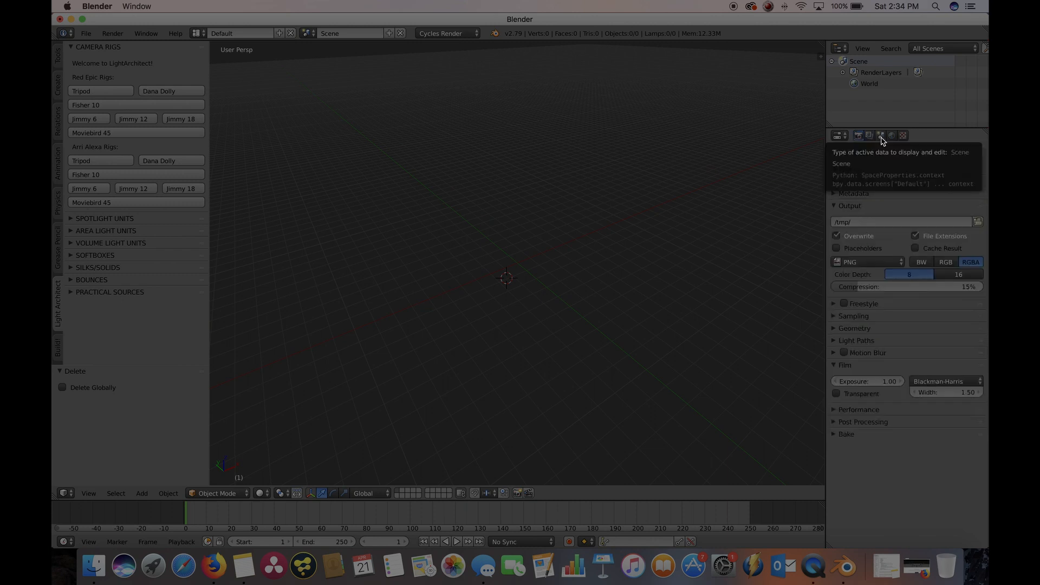
left_click(881, 136)
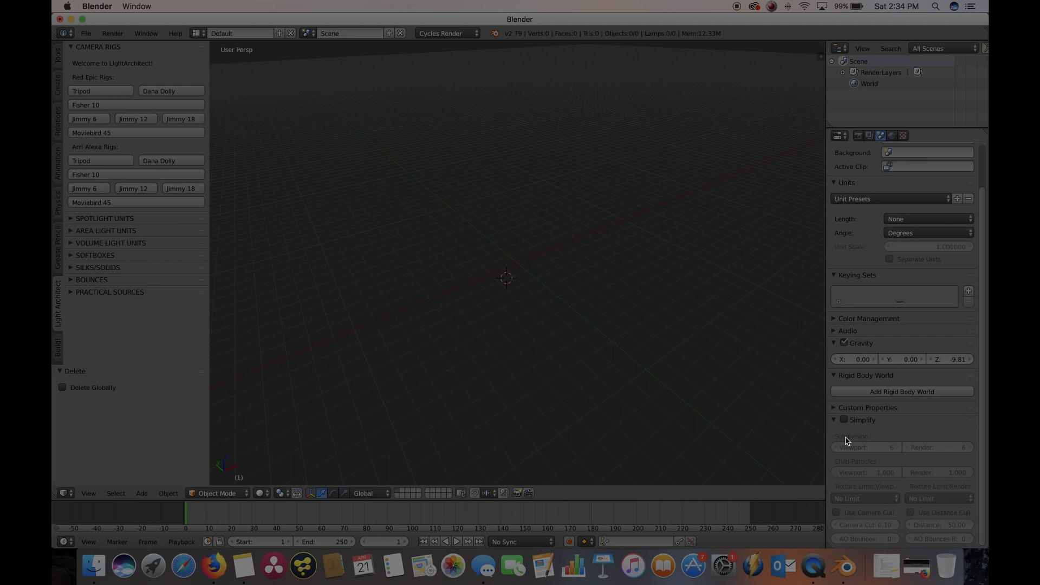
Step: Enable Simplify and edit the viewport AO Bounces field to 3
left_click(843, 420)
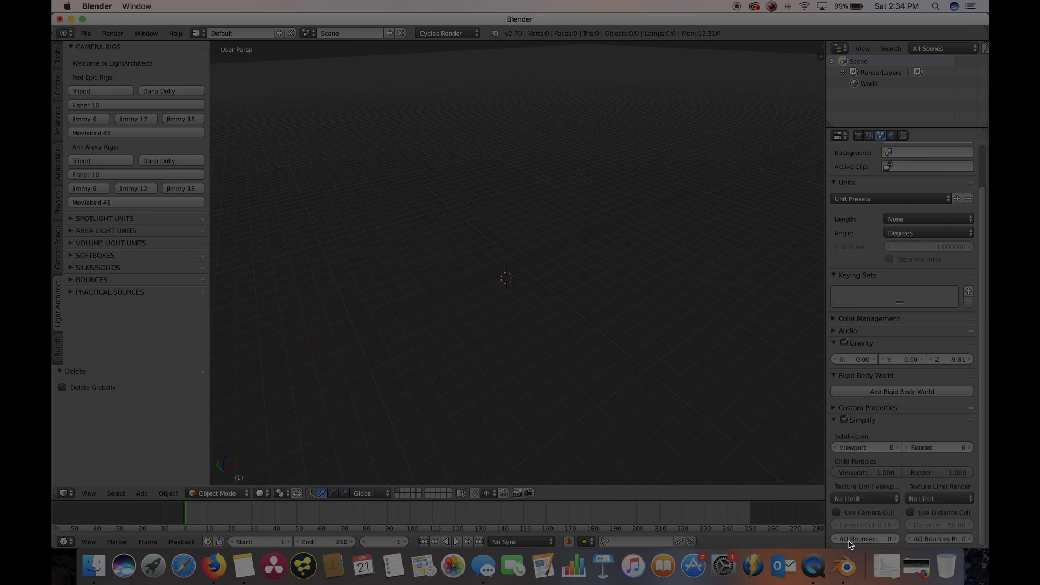
left_click(865, 539)
type("3")
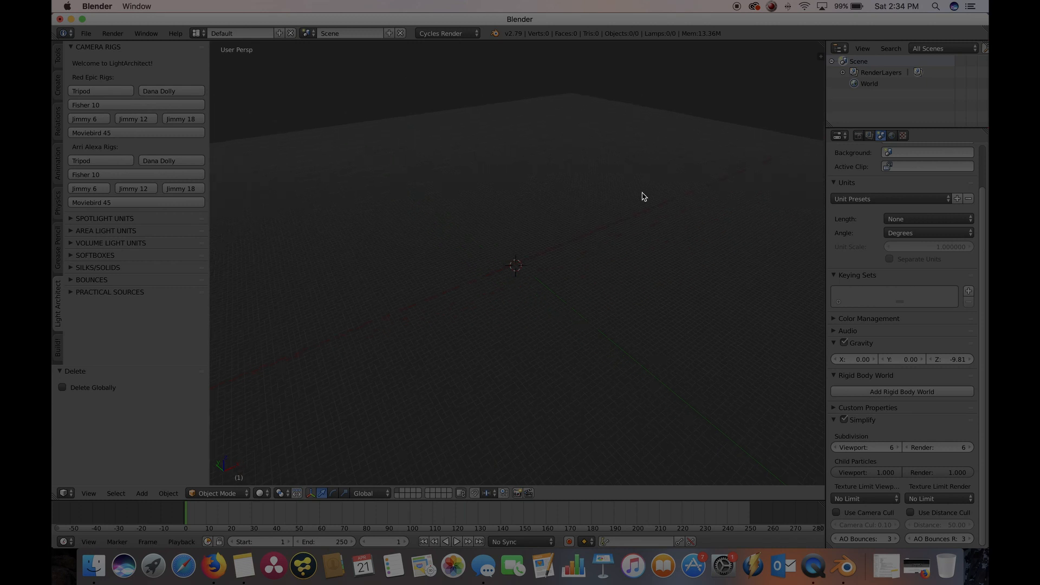
mouse_move(559, 285)
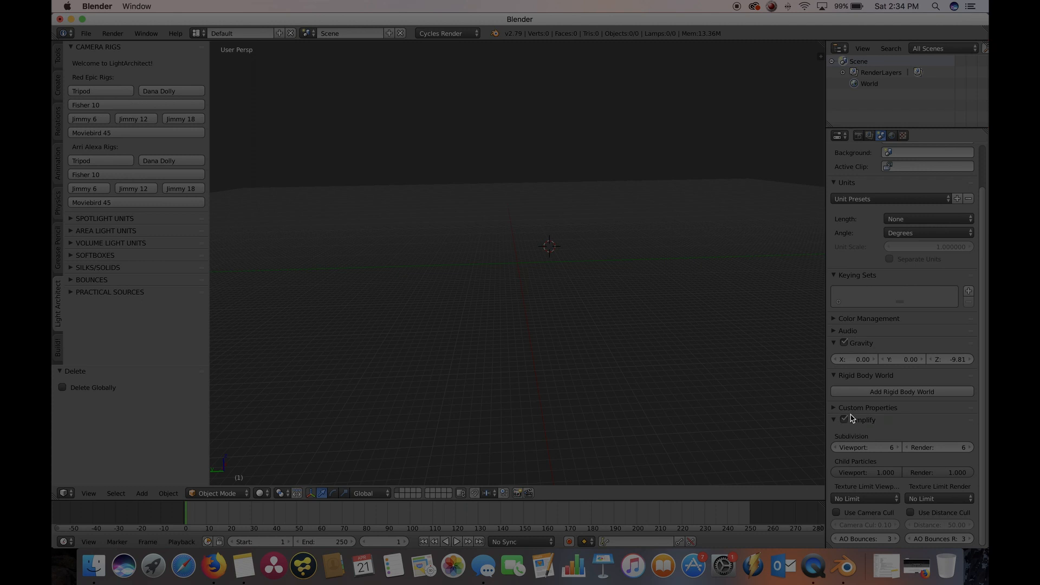
mouse_move(877, 411)
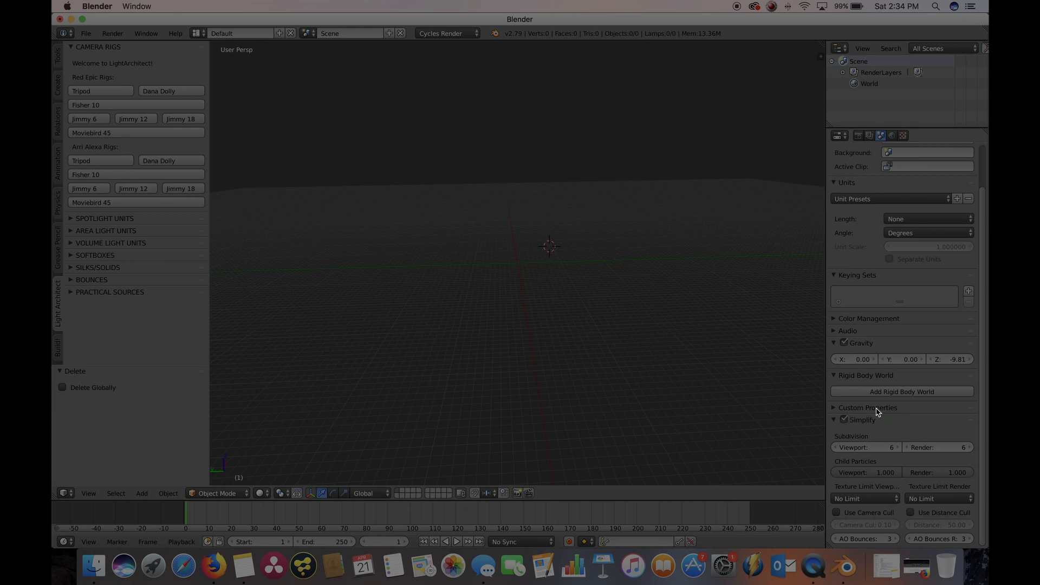